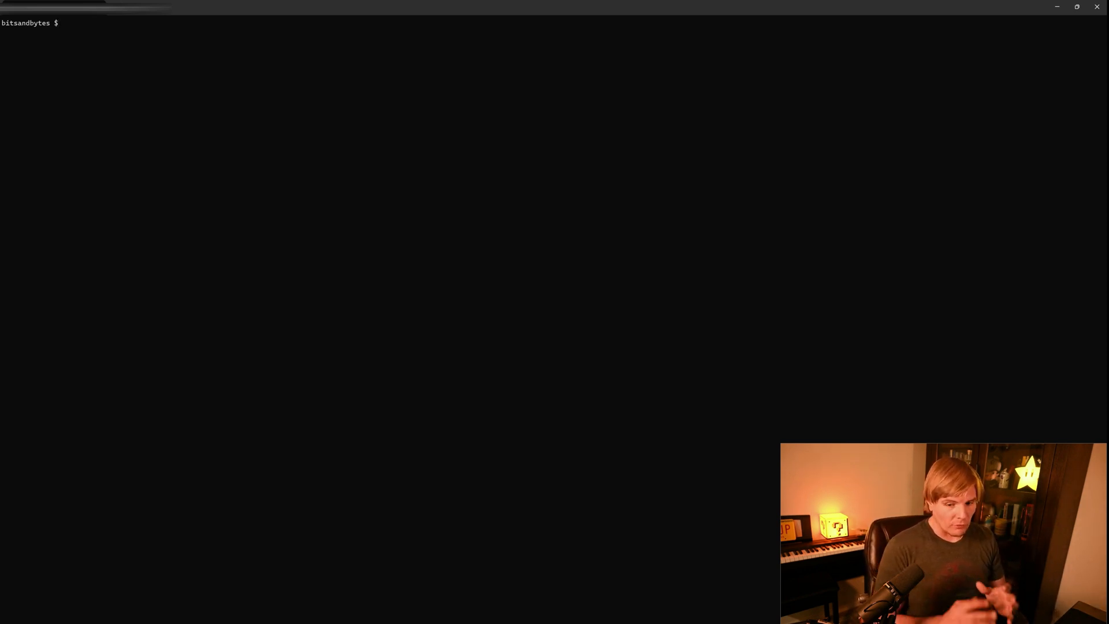
Step: Uninstall bitsandbytes with pip, confirm with Y, and enter python setup.py install
type("pip uninstall bitsandbytes")
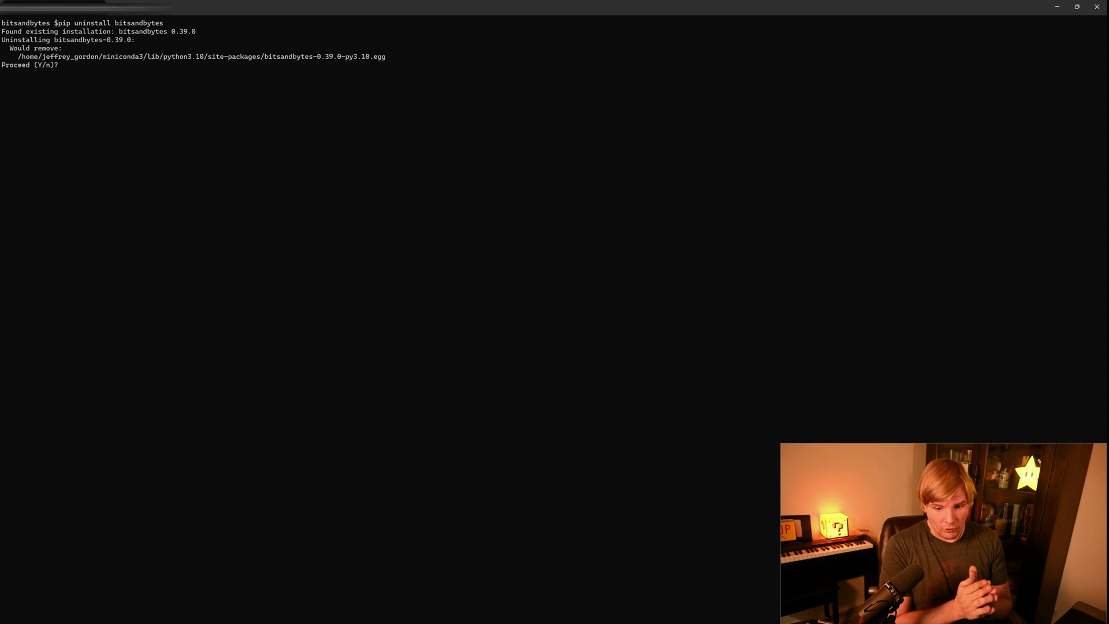
type("Y")
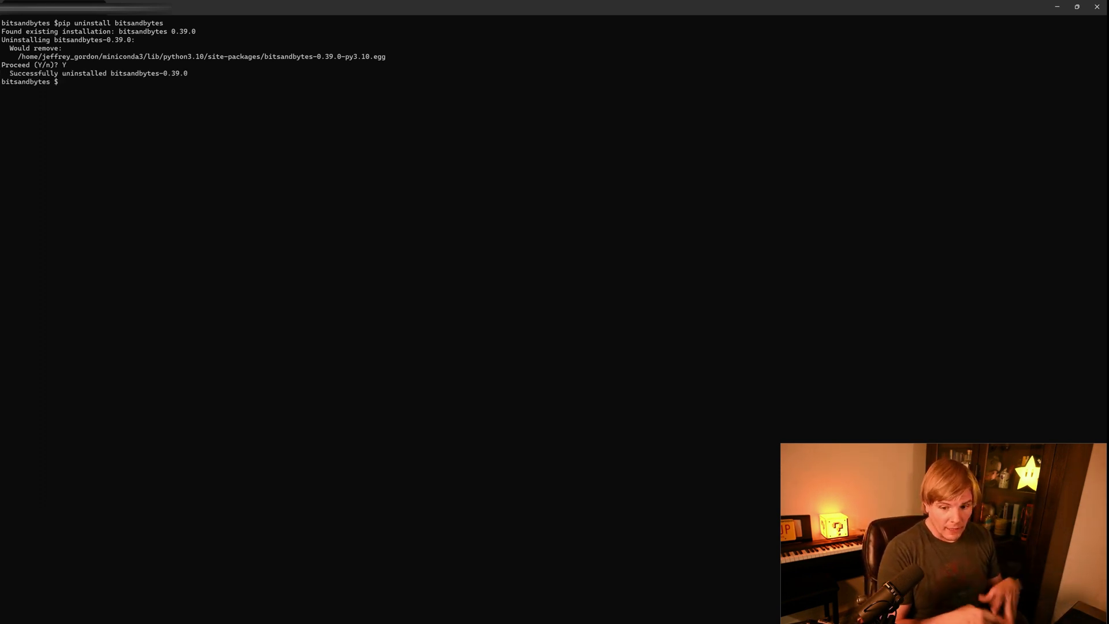
type("python setup.py")
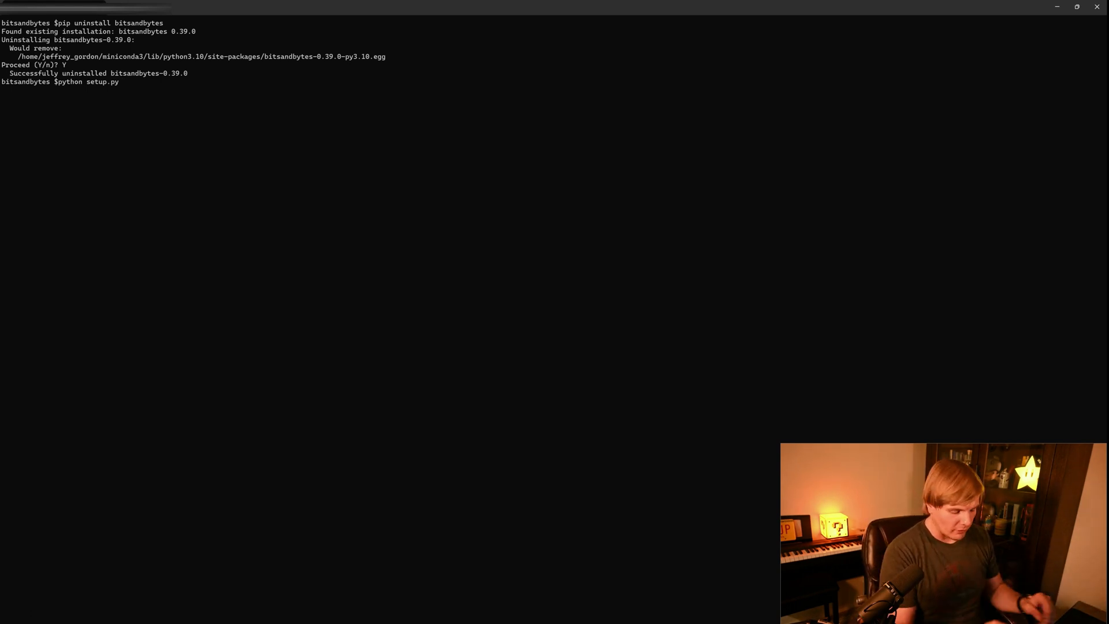
type("ins")
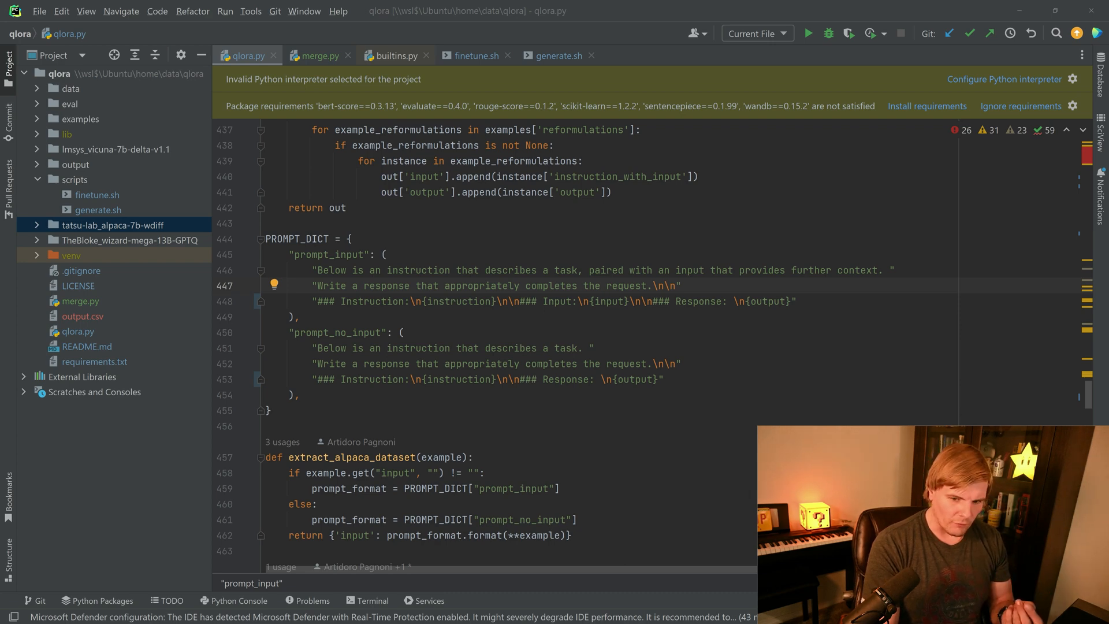
scroll("down", 3)
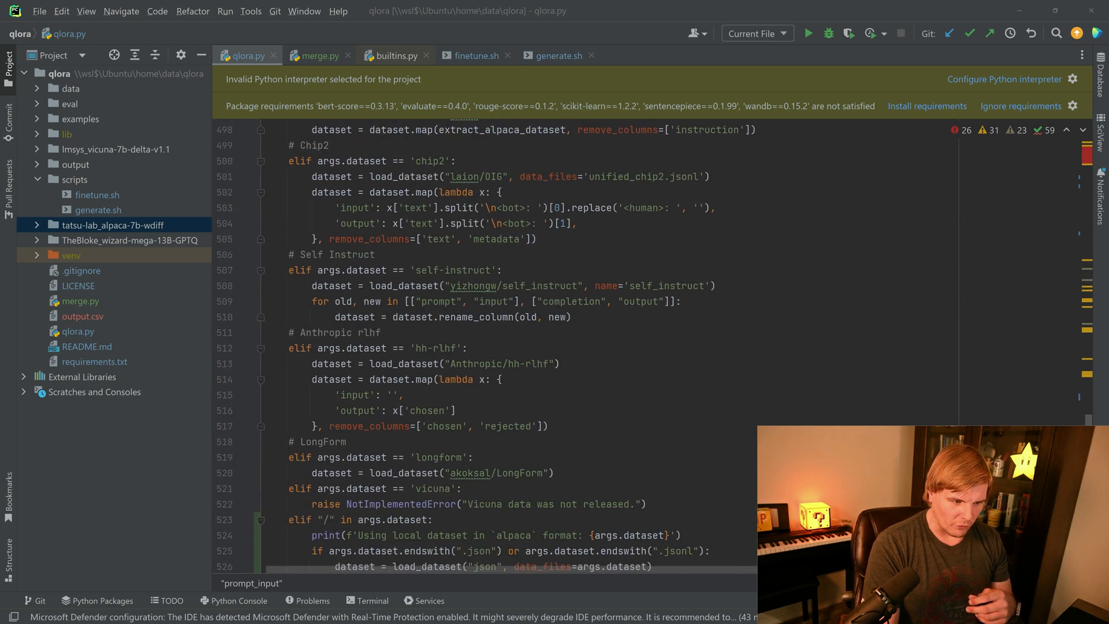
scroll("down", 3)
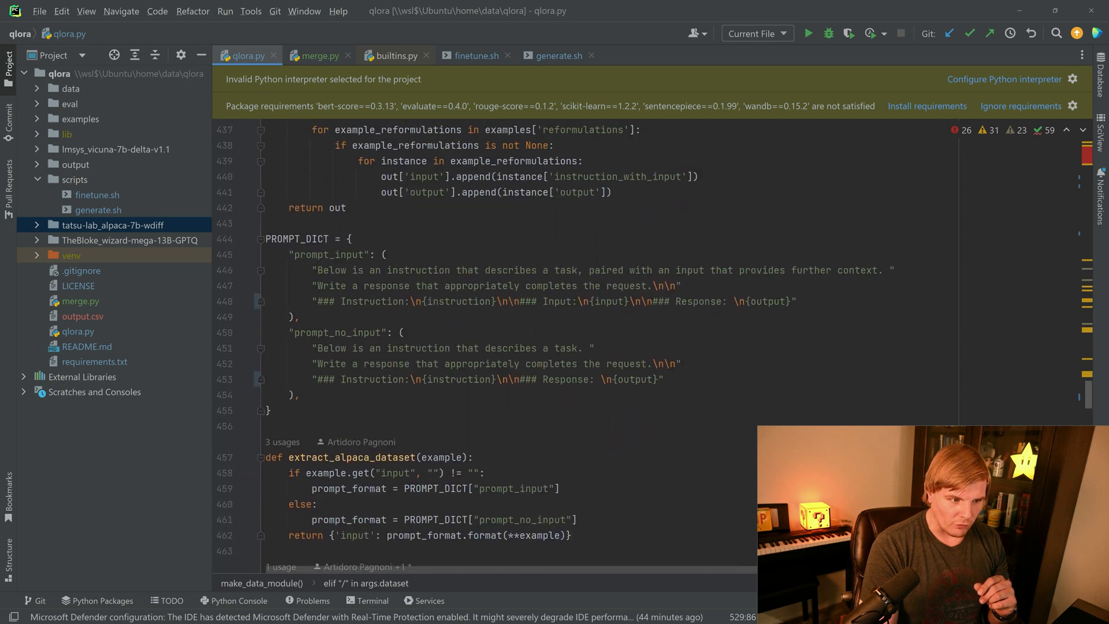
double_click(767, 300)
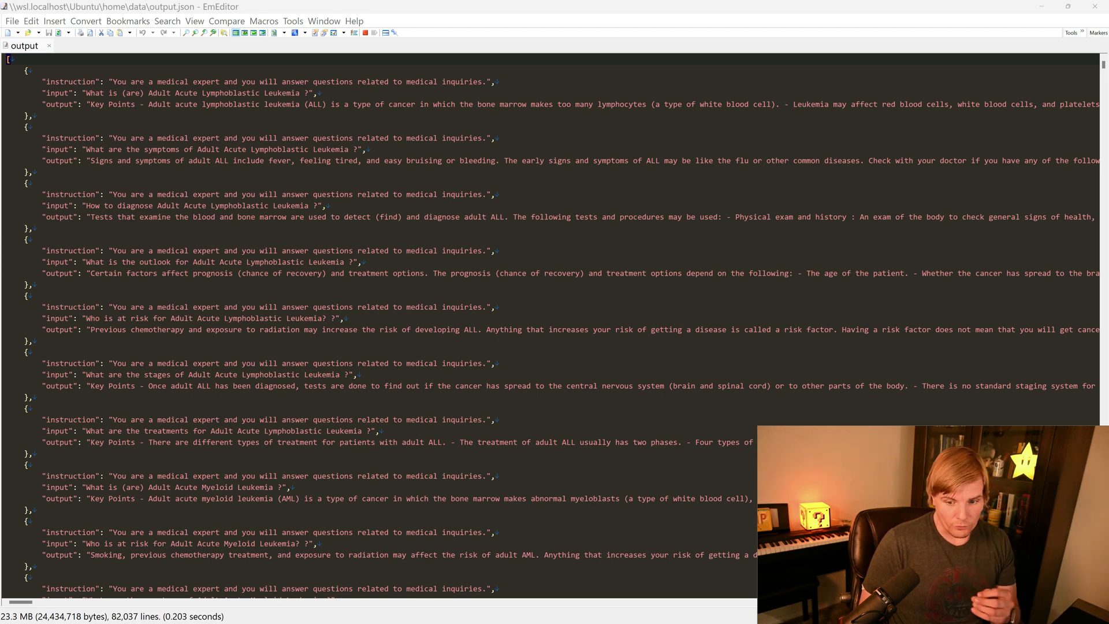
scroll("down", 3)
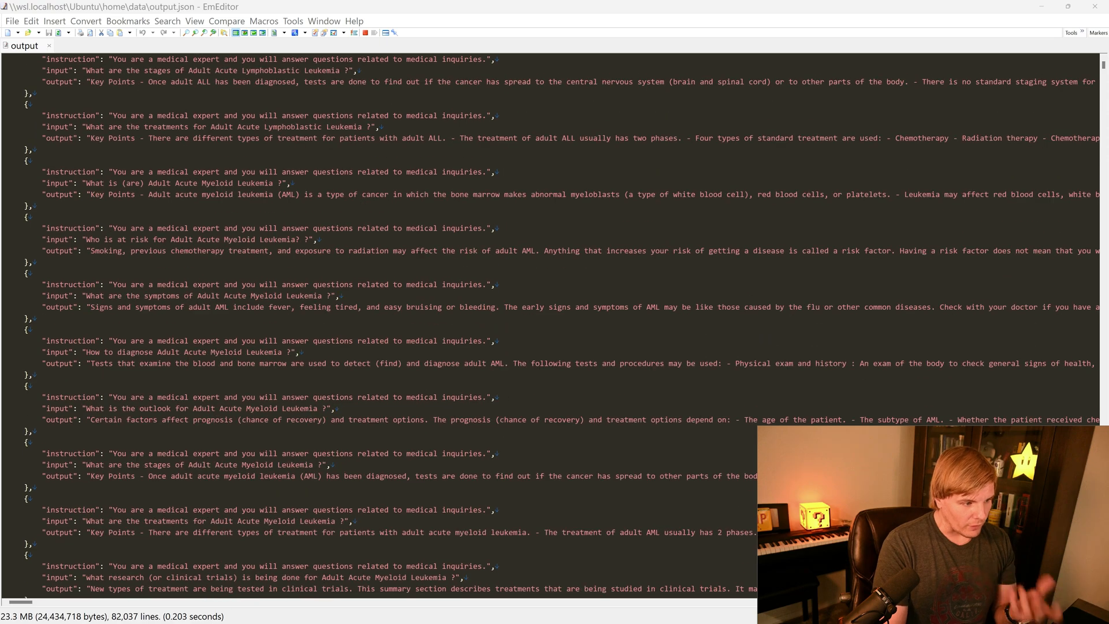
scroll("down", 3)
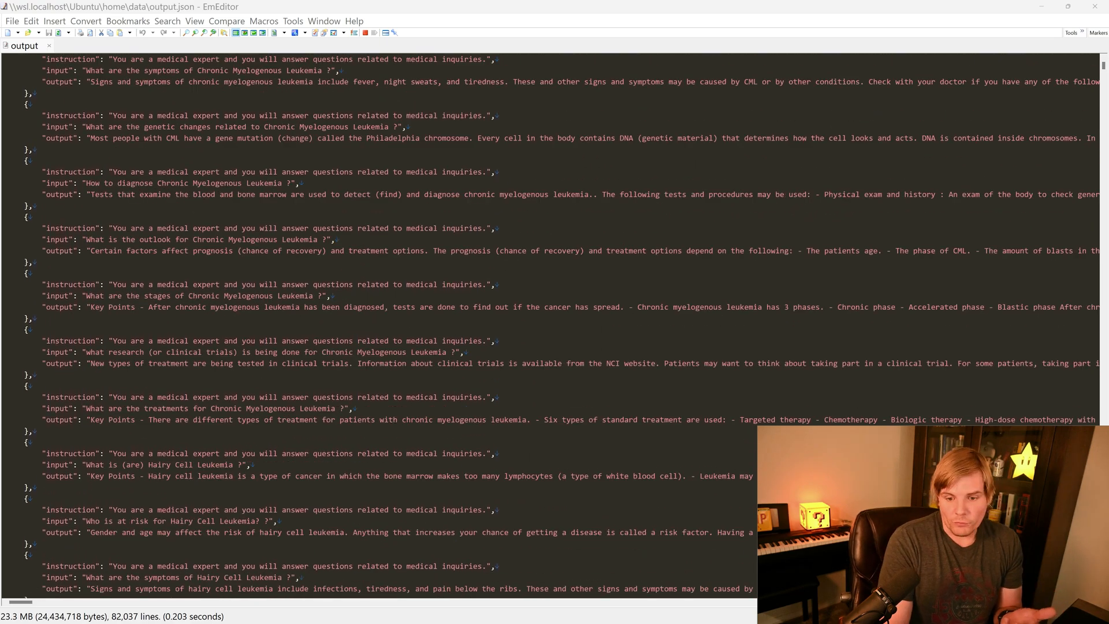
scroll("down", 3)
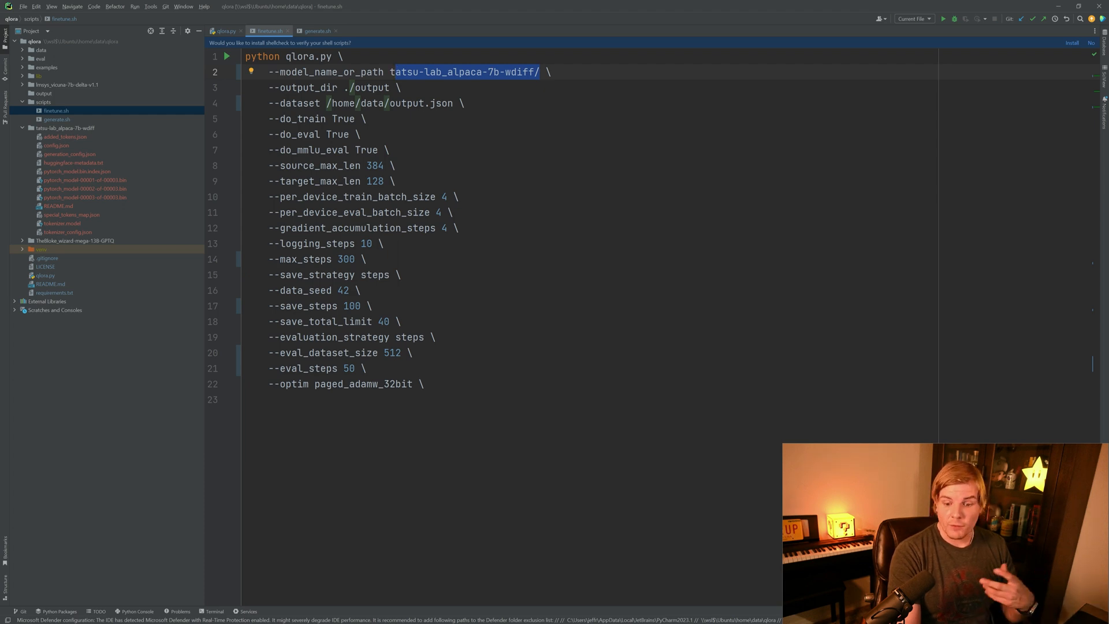
Step: Open scripts/finetune.sh to check its model and dataset arguments
left_click(36, 76)
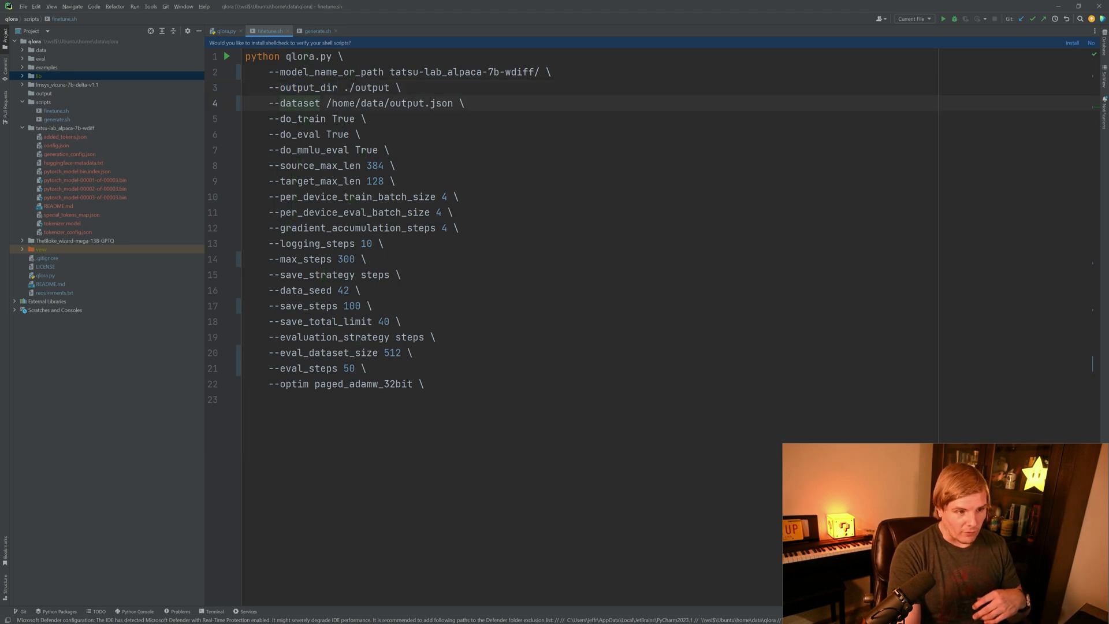
double_click(389, 103)
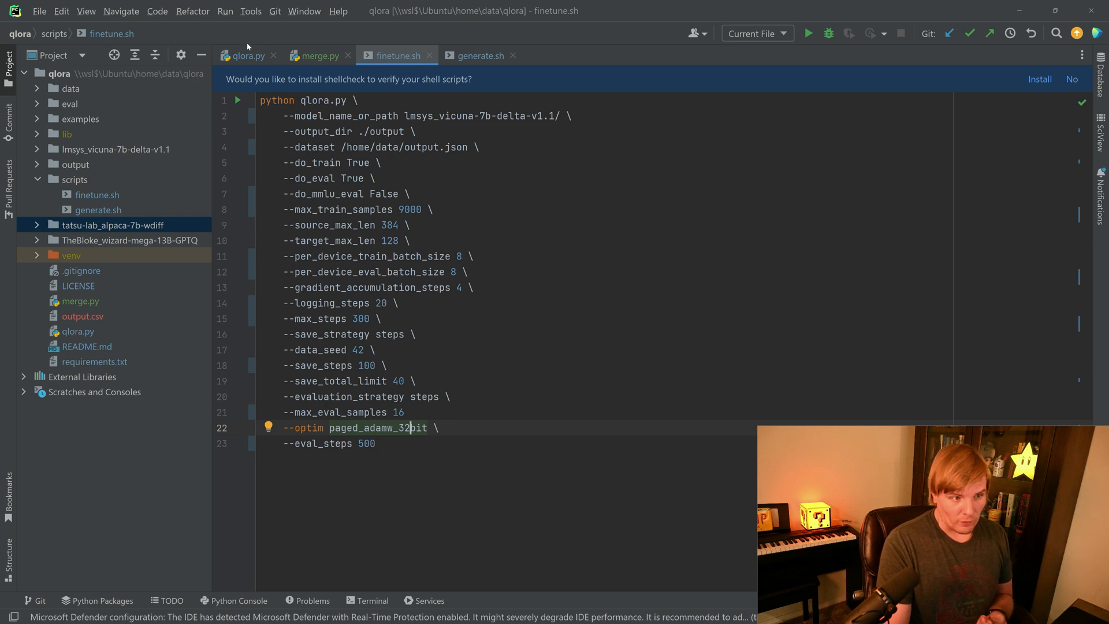
Step: Bring up qlora.py to look for lora_r among the training arguments
left_click(246, 56)
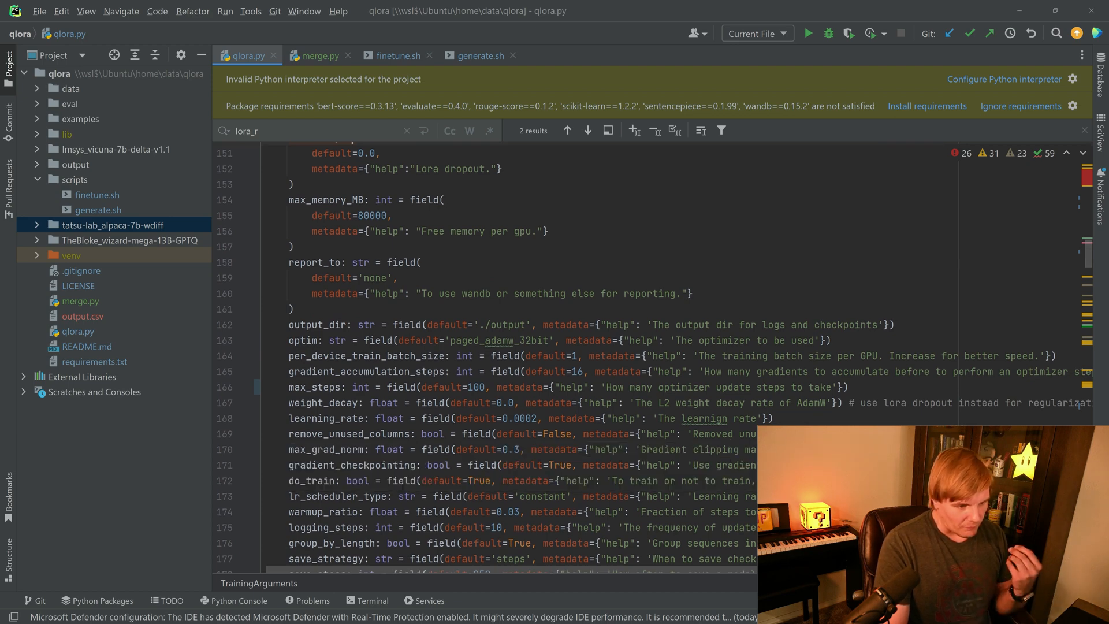
left_click(318, 418)
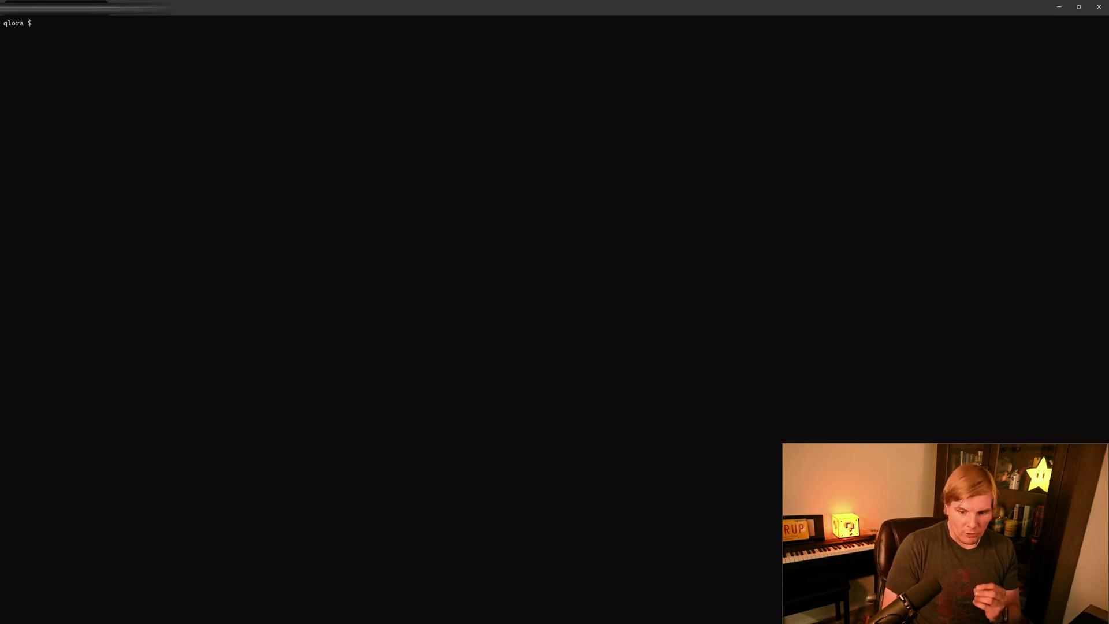
Step: Enter 'sh scripts/finetune.sh' at the qlora prompt
type("sh scripts/finetune.sh")
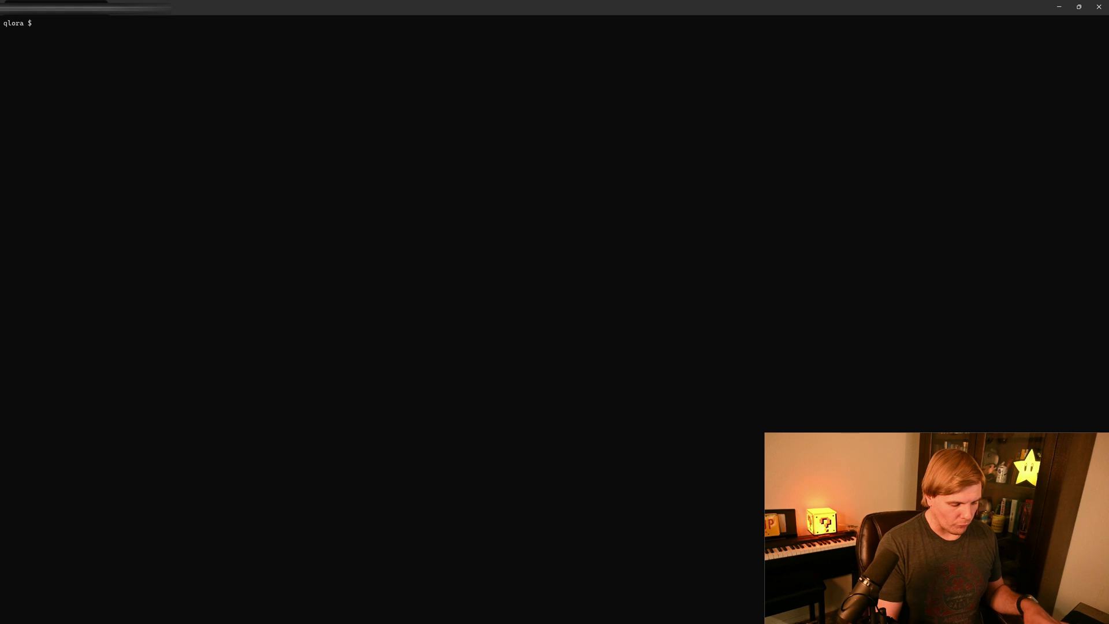
Step: Navigate from output into checkpoint-30/adapter_model and list adapter_config.json and adapter_model.bin
type("dir")
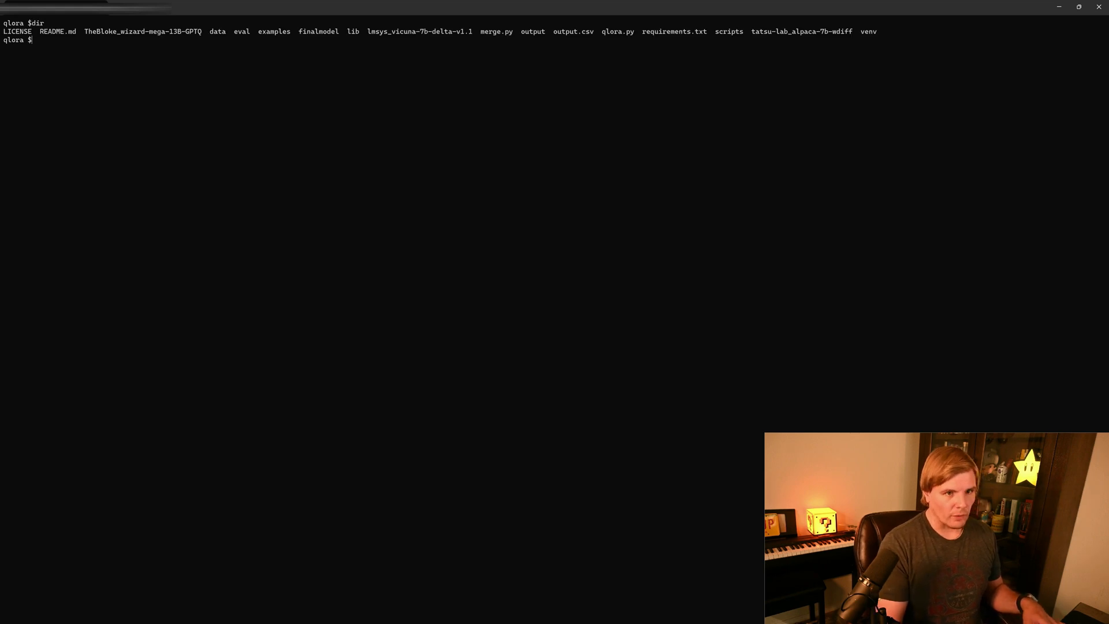
type("cd output/")
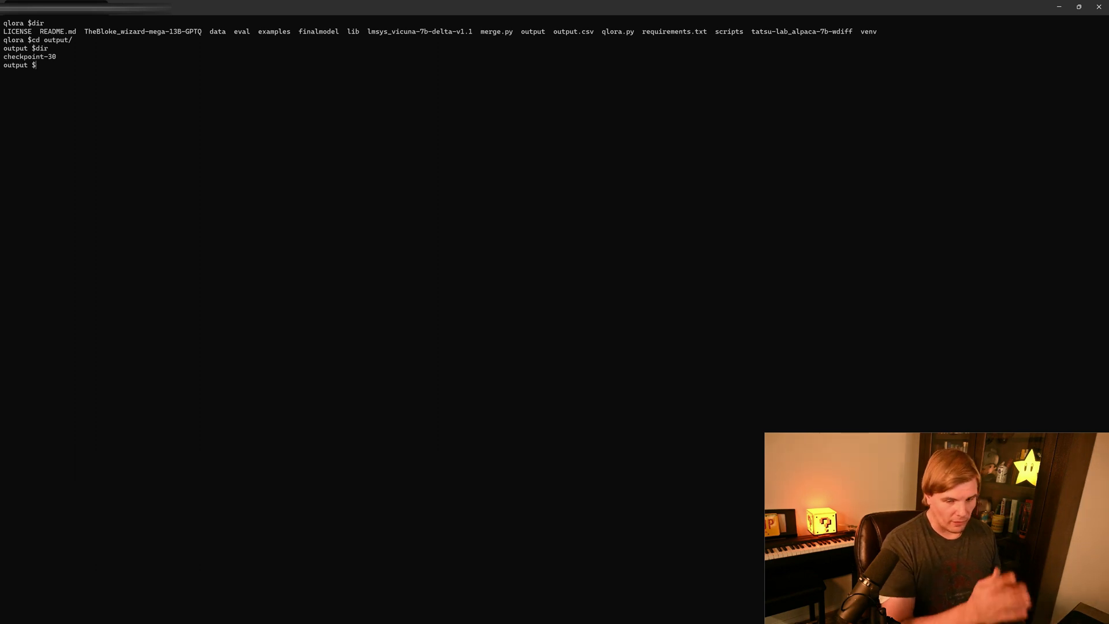
type("cd chedckpoint-30/")
type("cd adapter_model/")
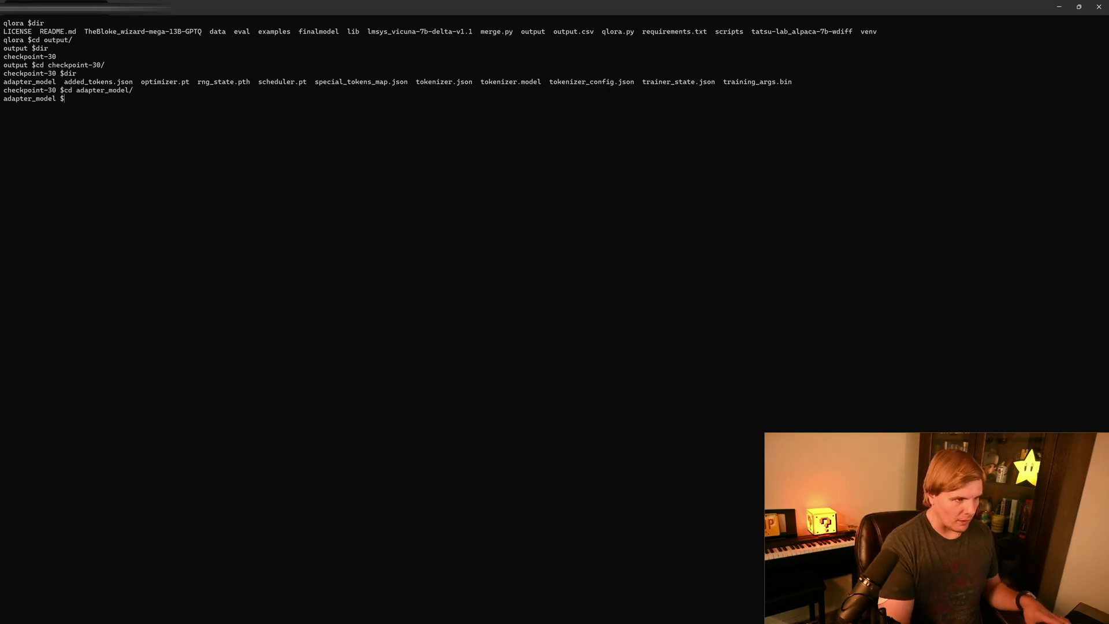
type("ls")
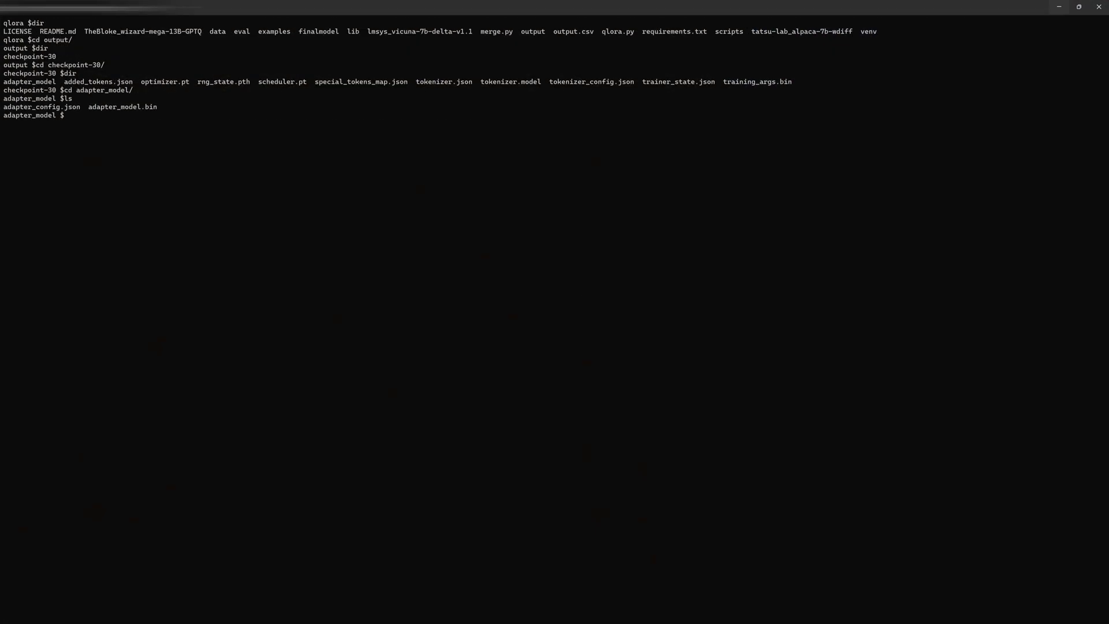
Step: Go back up to the project folder and run python merge.py
type("cd")
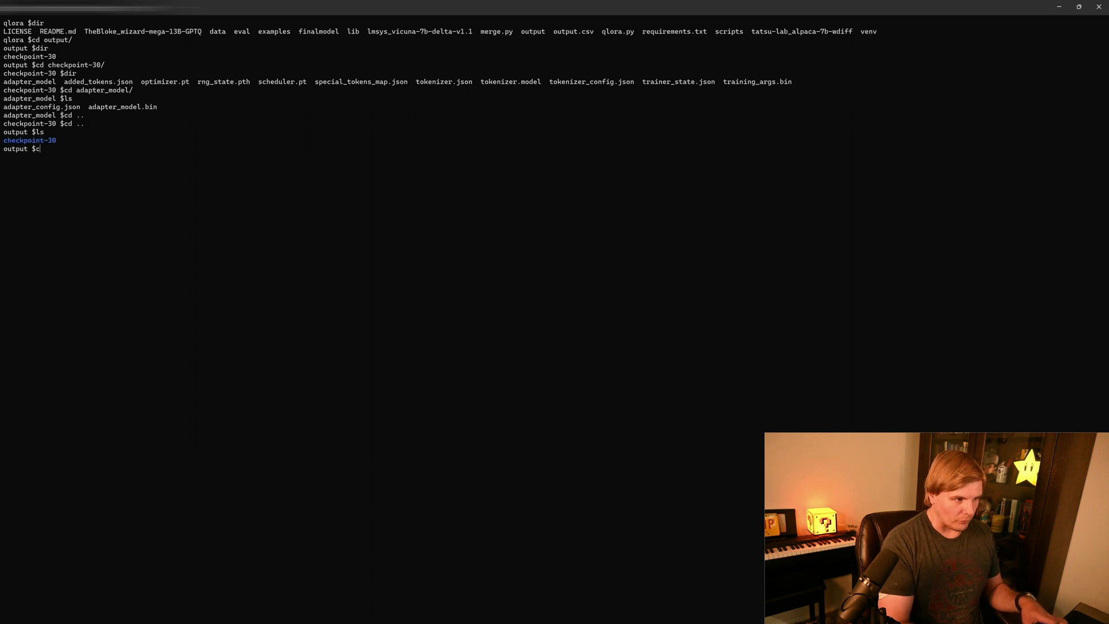
type("cd ..")
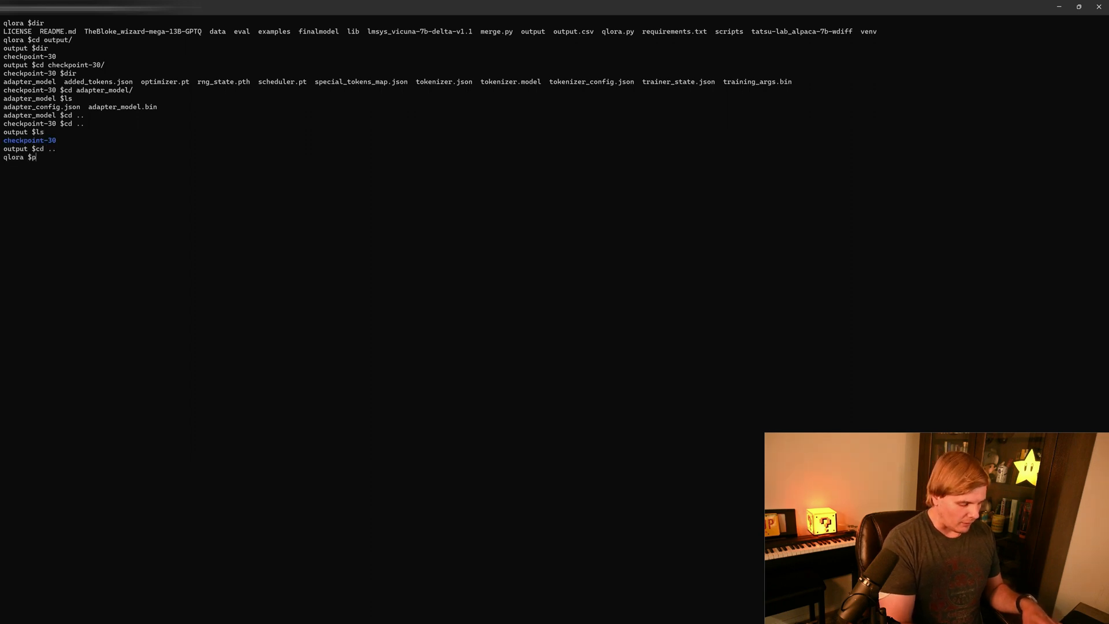
type("ython")
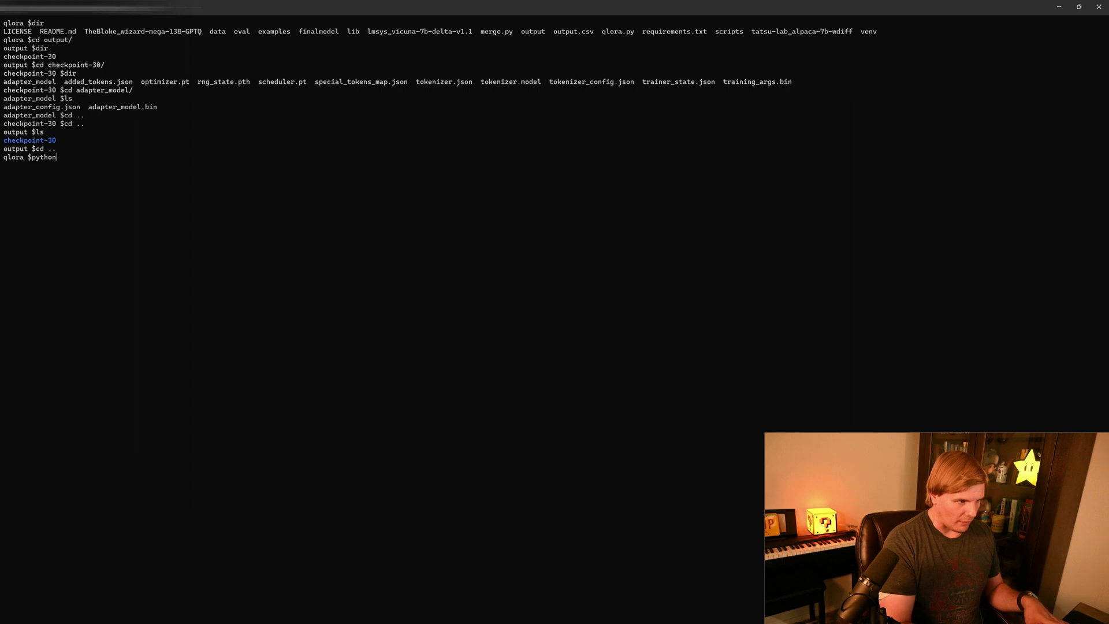
type("merge.py")
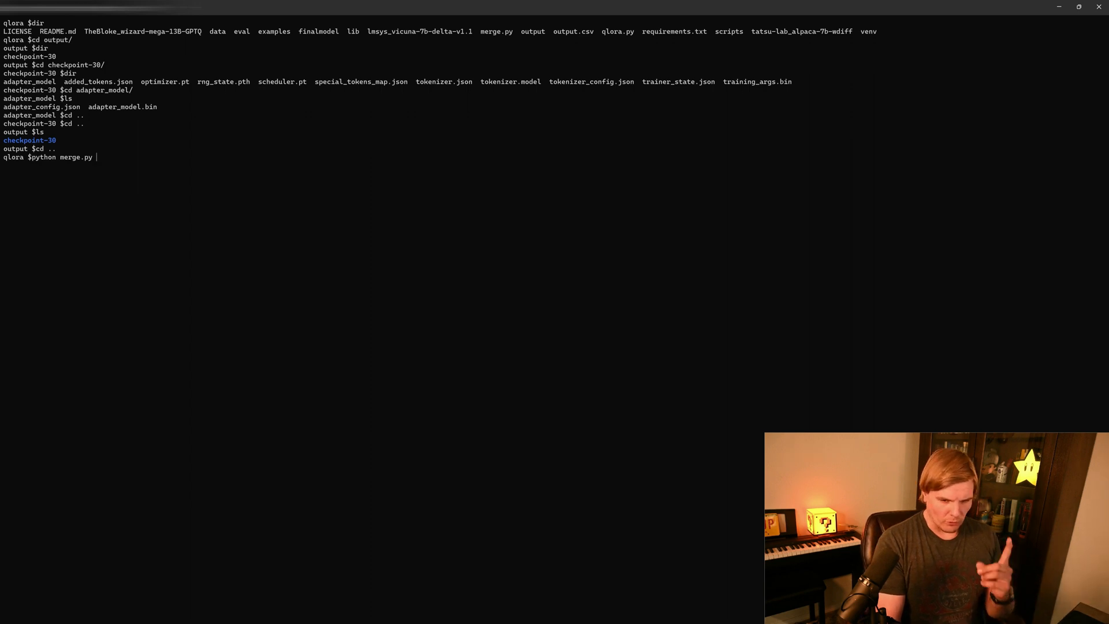
key("enter")
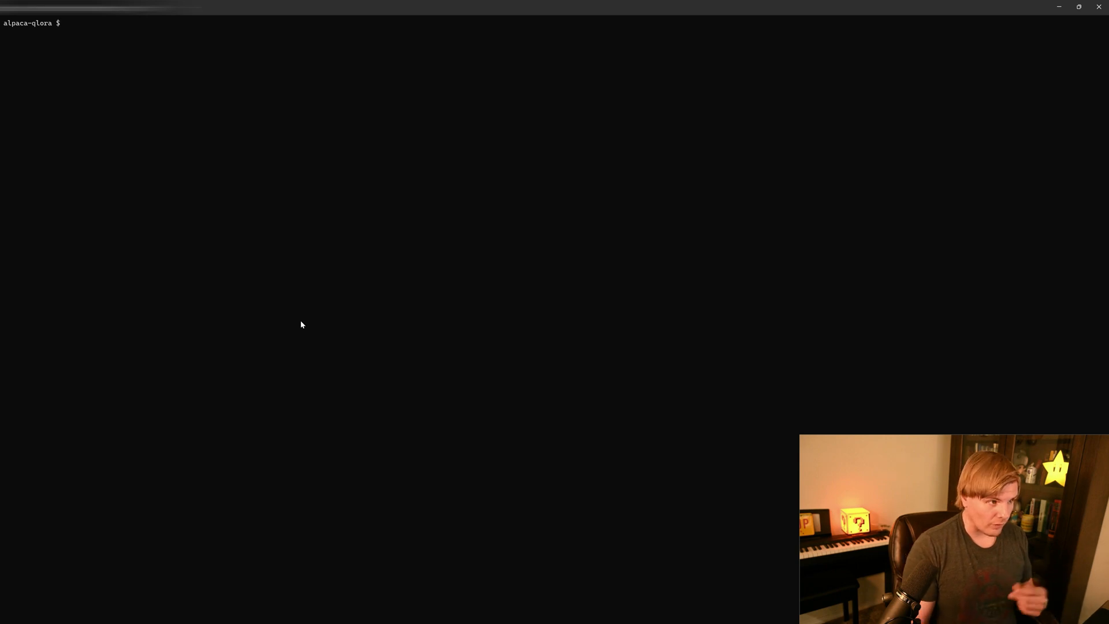
Step: Run generate.py with base model ./Output_Vicuna/ and LoRA weights output/
type("python generate.py --base_model ./Output_Vicuna/ --lora_weights output/")
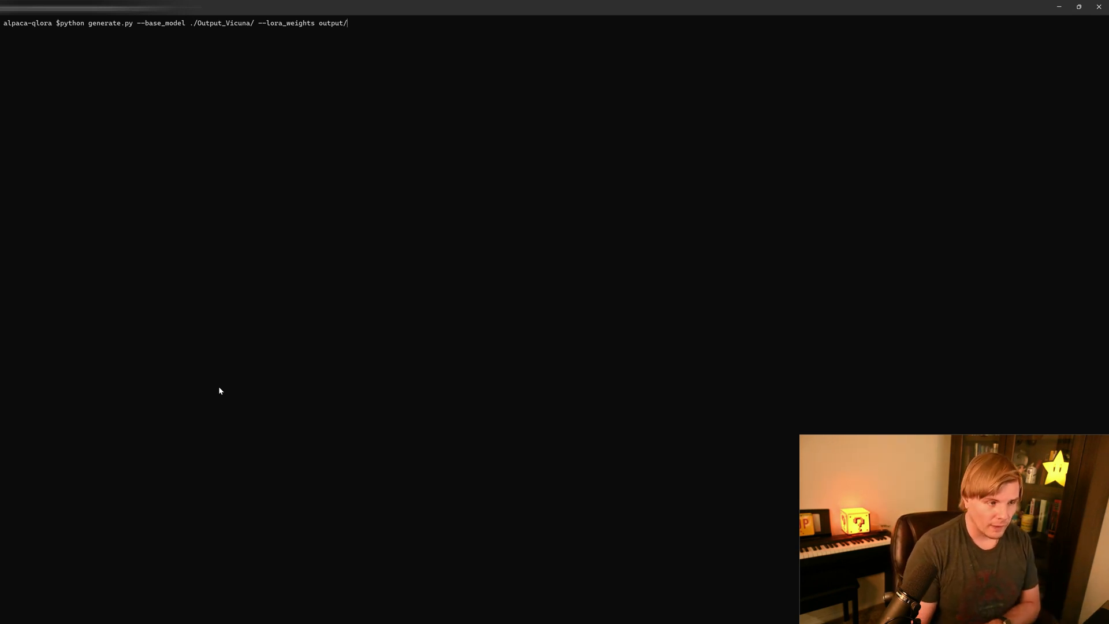
key("enter")
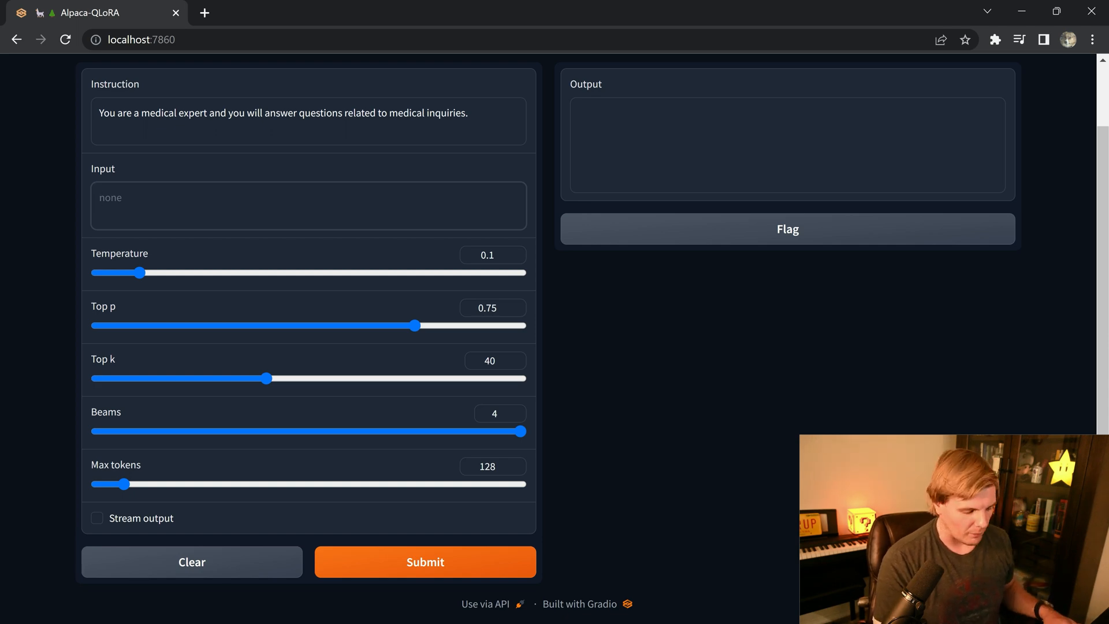
Step: Ask 'How to diagnose Mycosis Fungoides and the Szary Syndrome ?' with streaming enabled
type("How to diagnose Mycosis Fungoides and the Szary Syndrome ?")
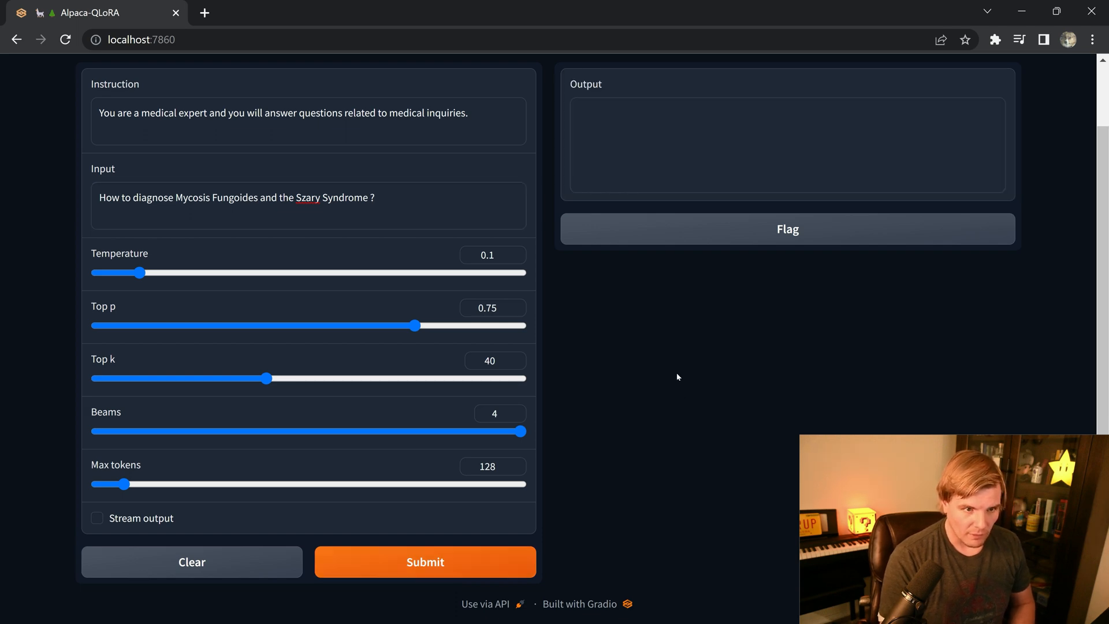
left_click(97, 517)
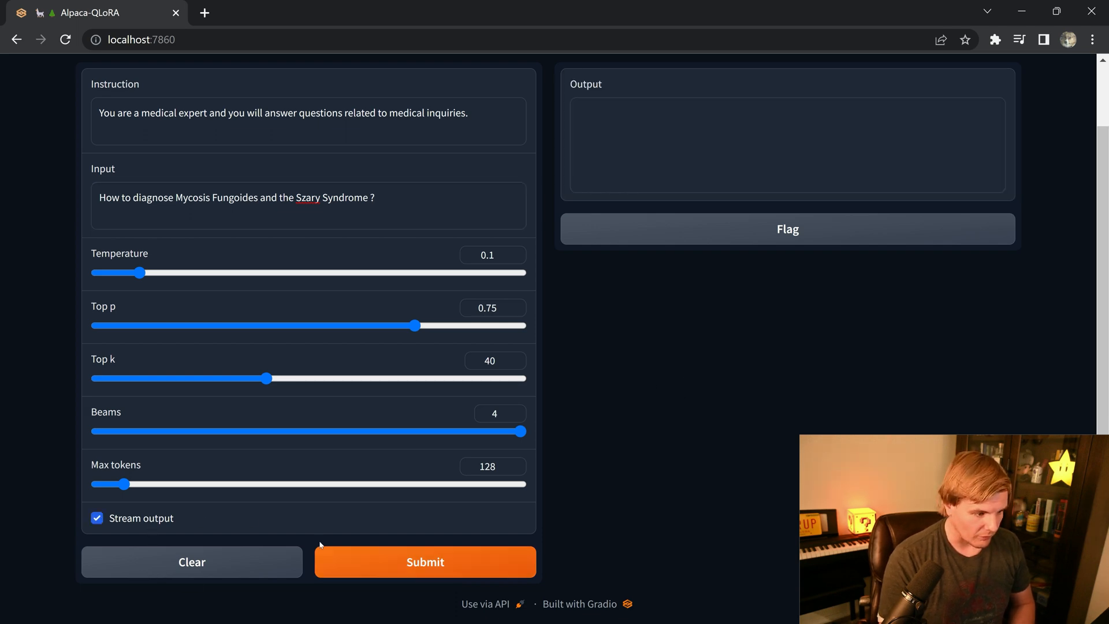
left_click(425, 562)
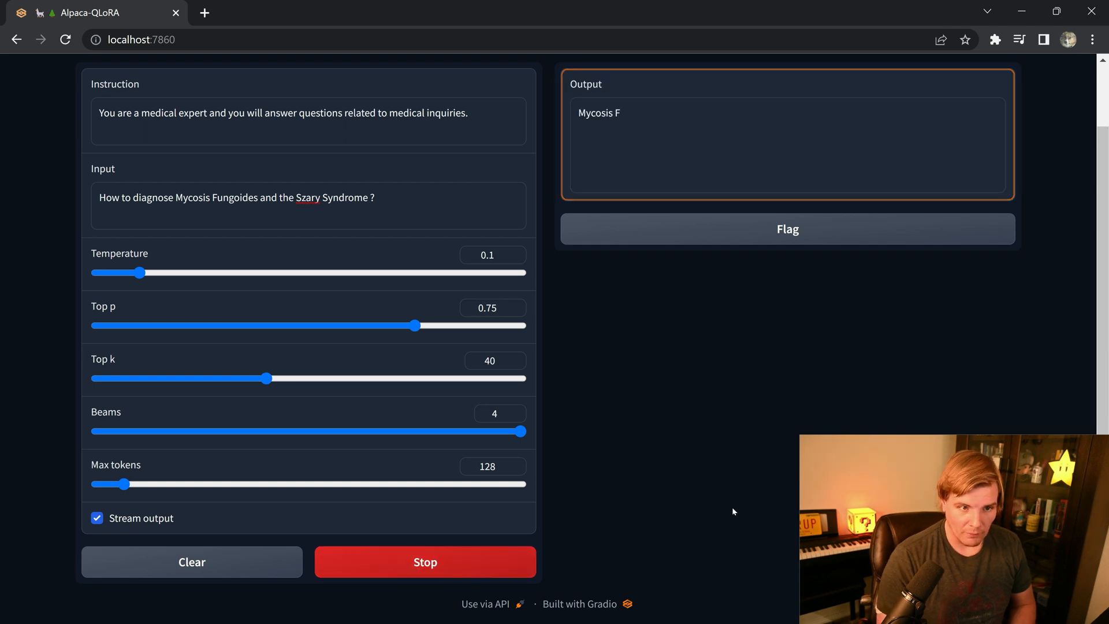